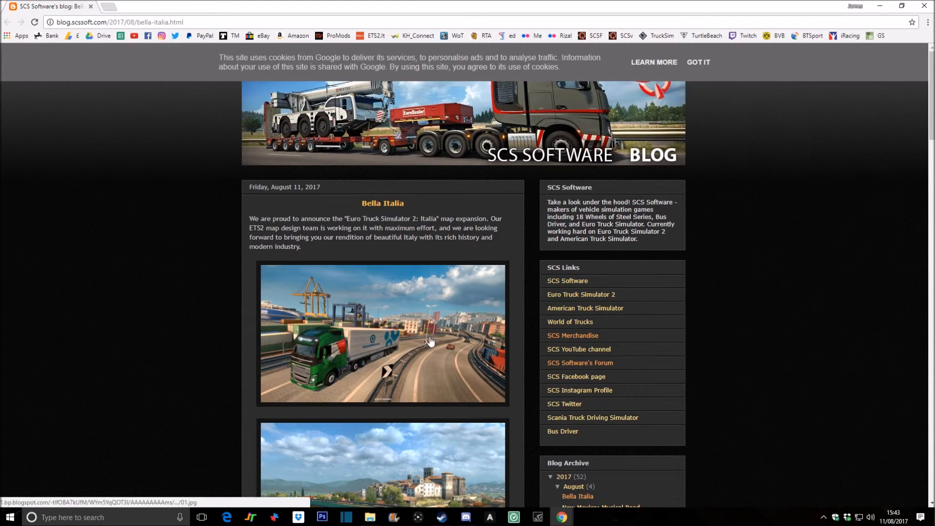
Enlarge the first Bella Italia screenshot in the lightbox gallery (1 of 6)
click(382, 333)
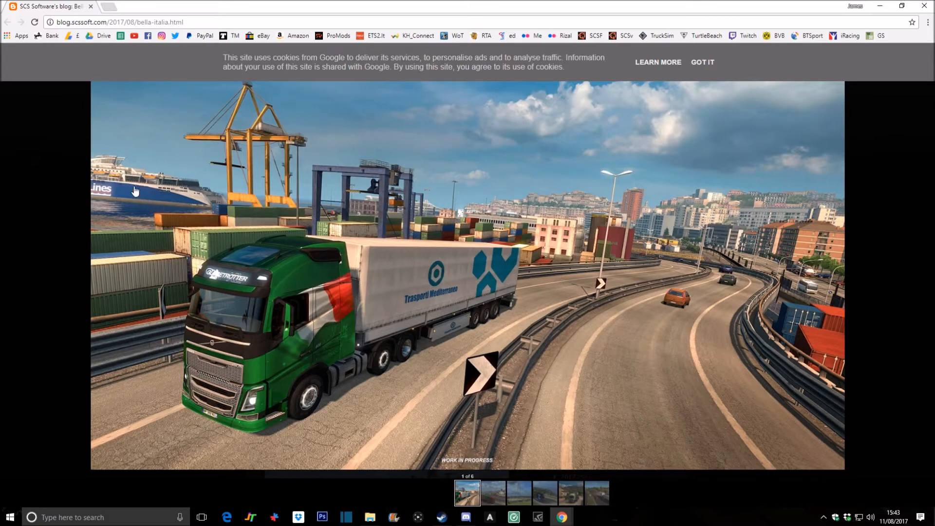
mouse_move(133, 195)
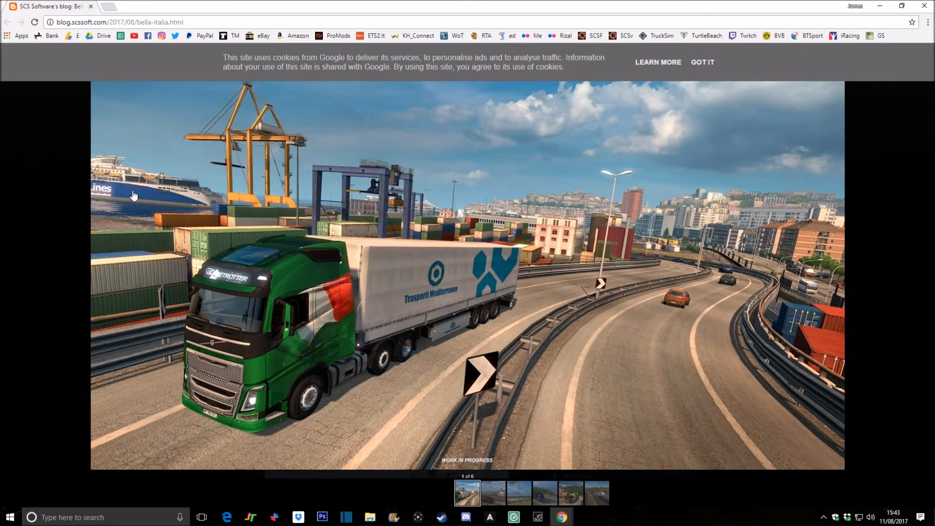
mouse_move(469, 277)
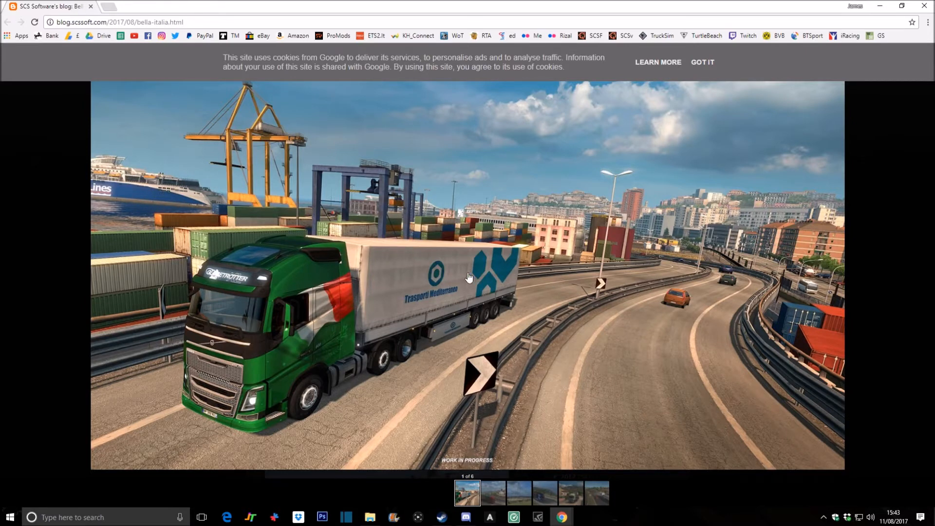
mouse_move(73, 313)
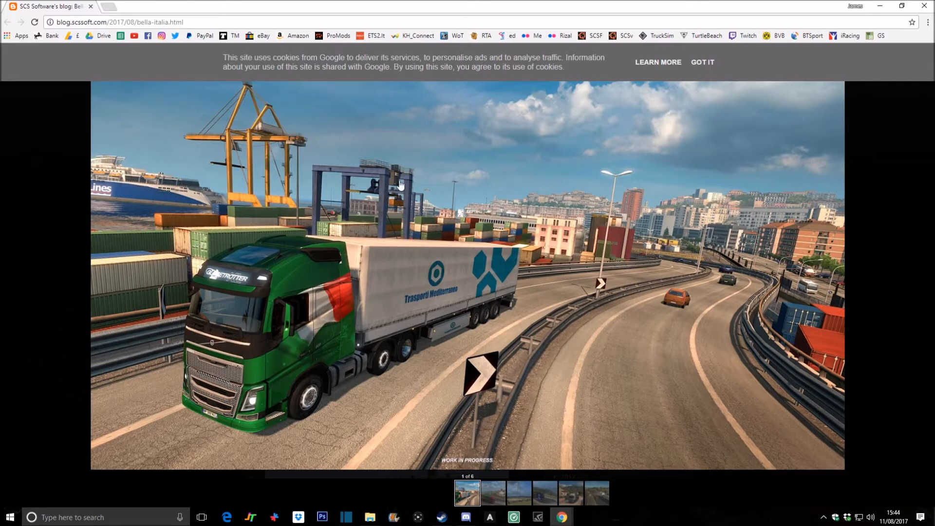
mouse_move(500, 432)
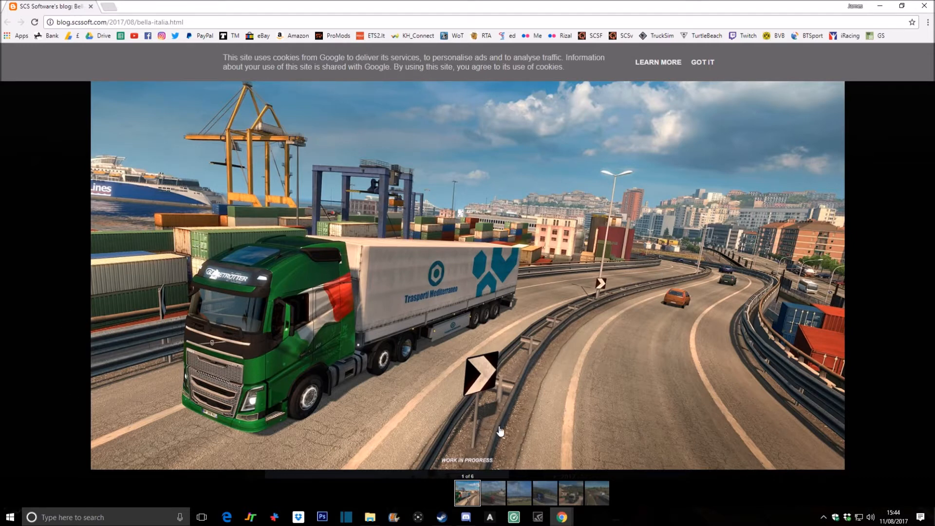
mouse_move(668, 282)
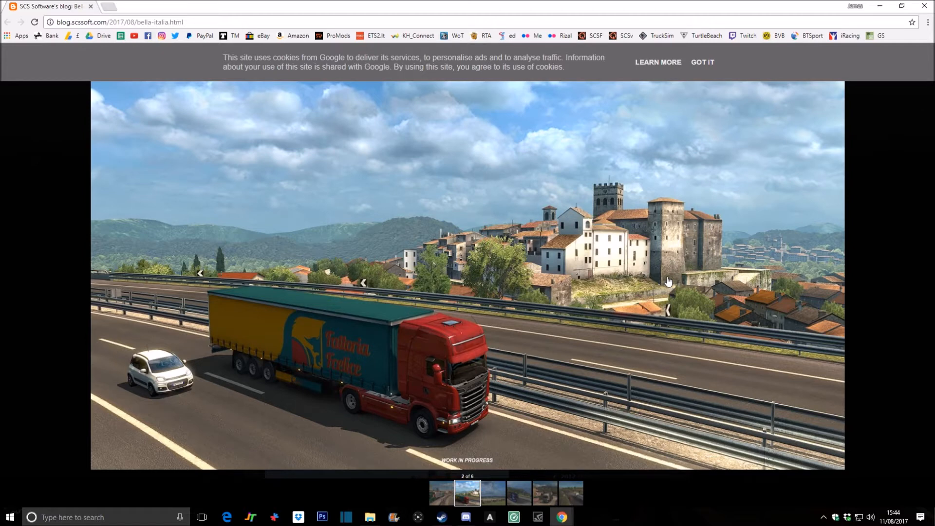
Advance the gallery and jump to the fifth screenshot, the white truck at the roundabout
click(363, 283)
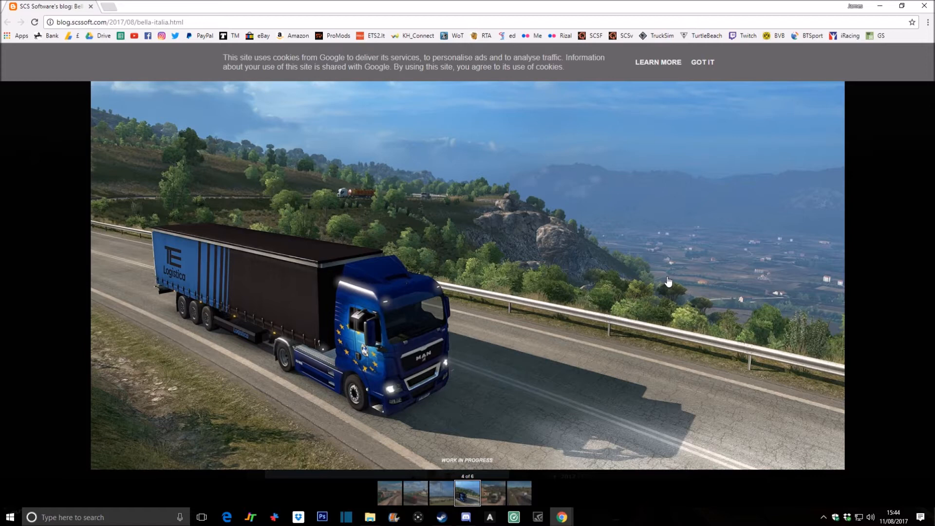
mouse_move(516, 171)
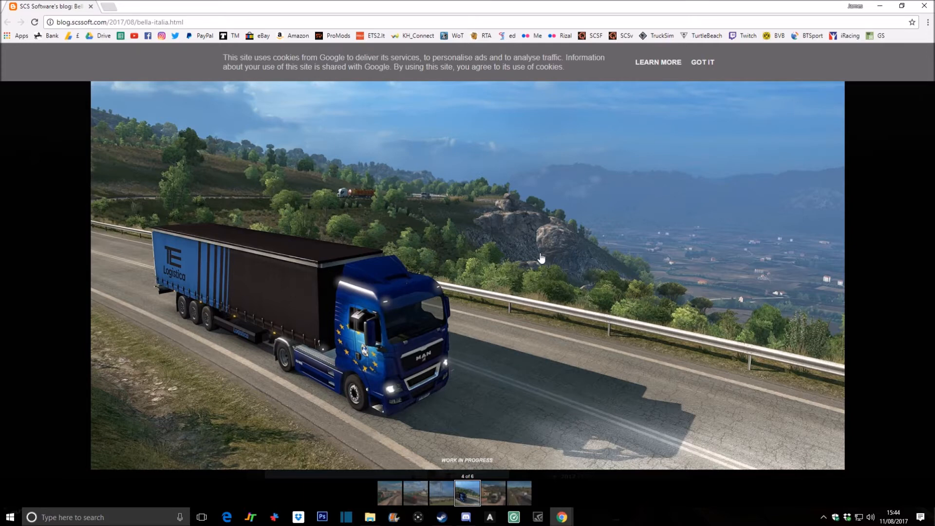
mouse_move(722, 213)
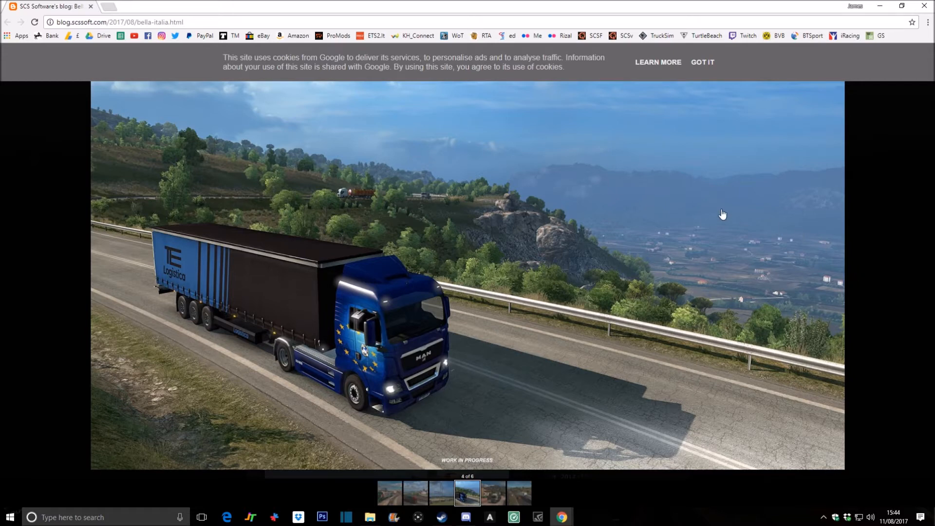
mouse_move(524, 188)
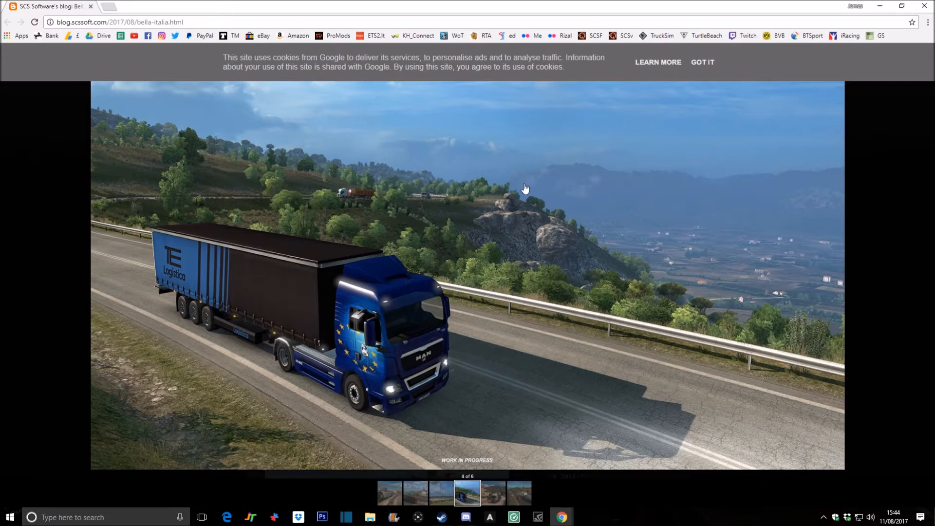
mouse_move(638, 166)
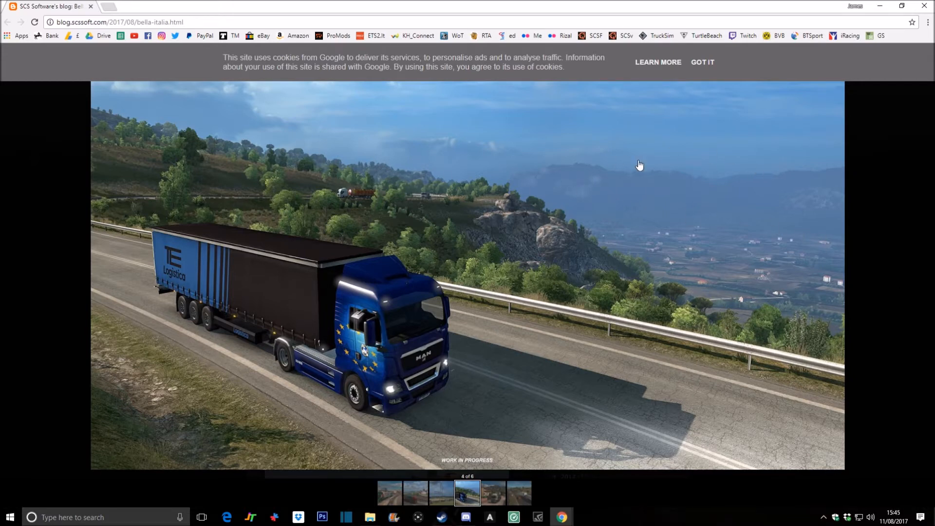
mouse_move(678, 174)
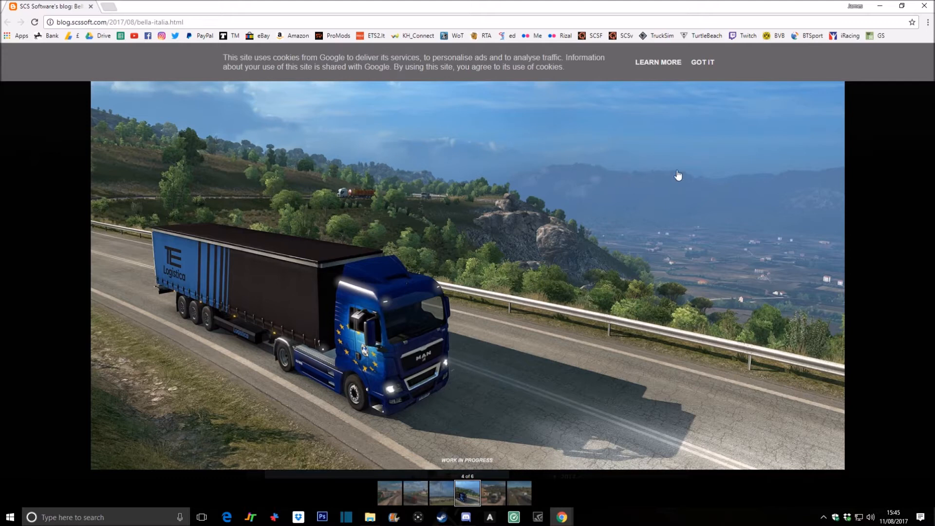
mouse_move(157, 89)
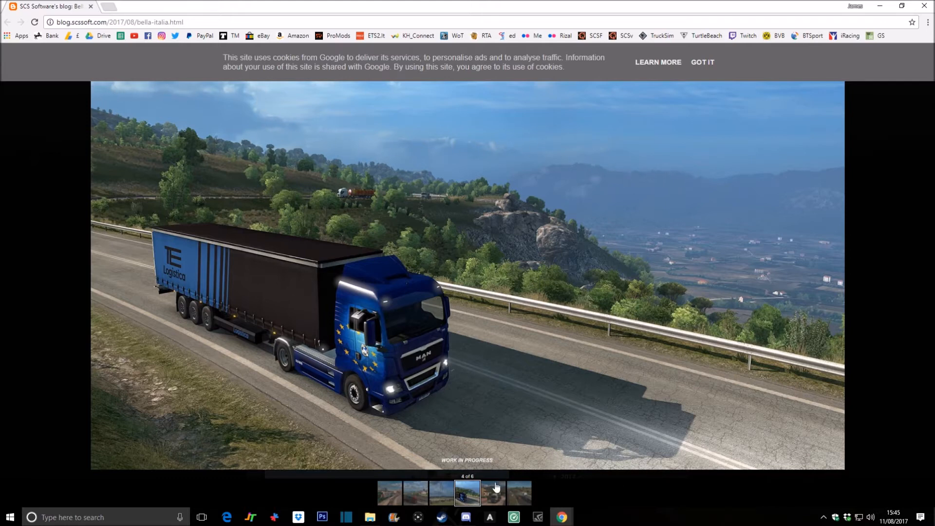
click(492, 492)
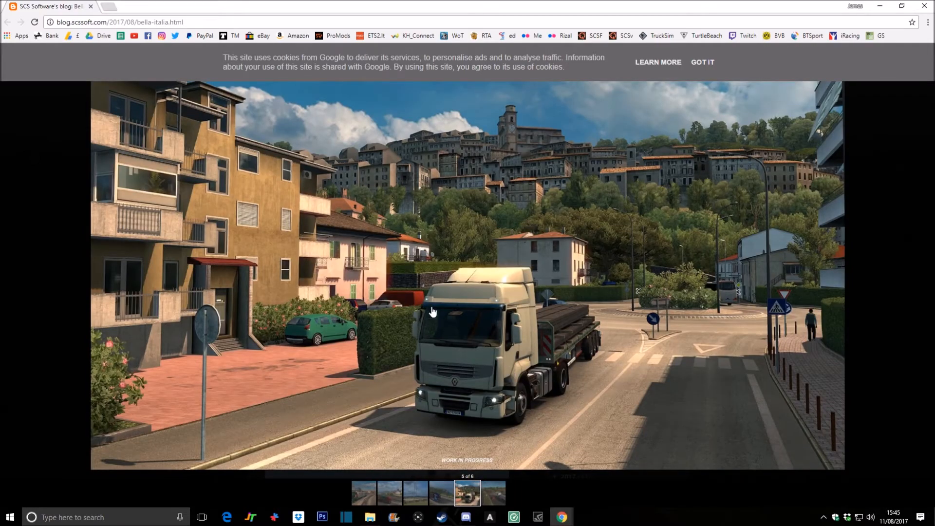
mouse_move(605, 327)
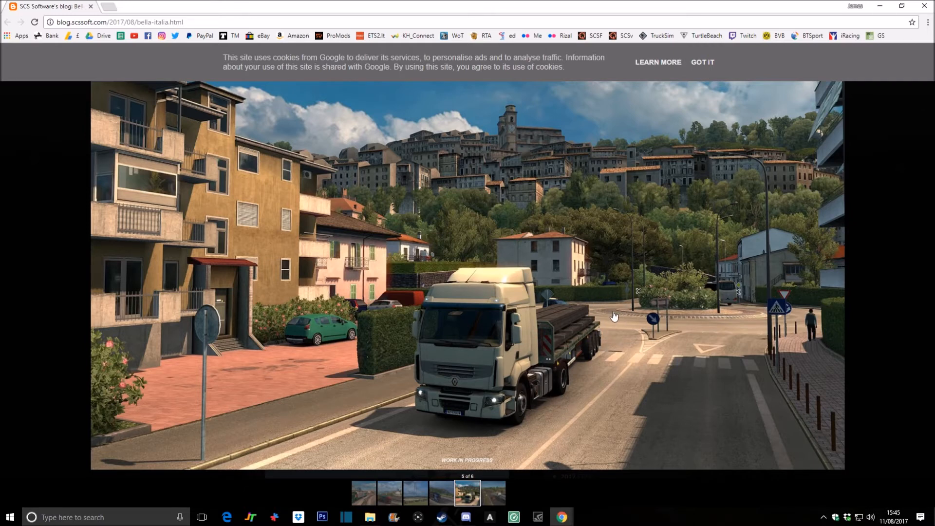
mouse_move(254, 349)
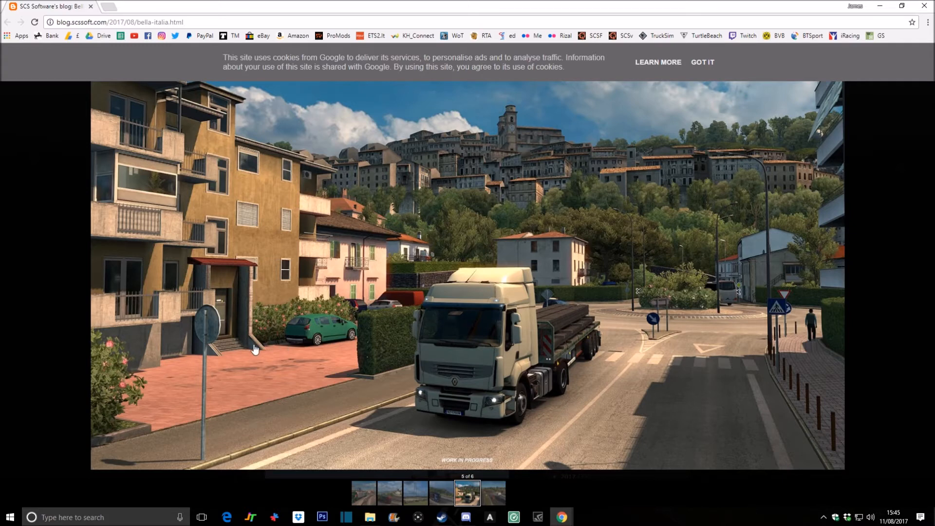
mouse_move(387, 231)
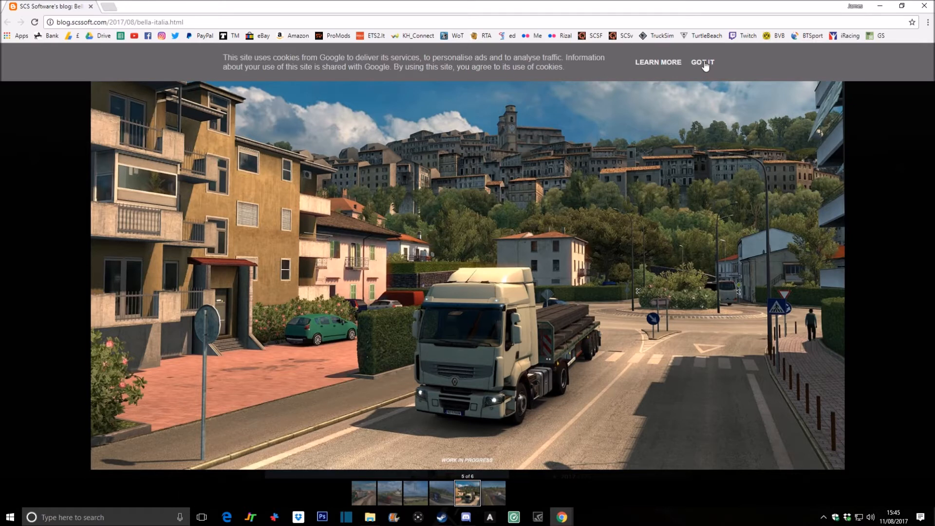
Dismiss the Google cookie banner with GOT IT, leaving the fifth screenshot visible
click(702, 62)
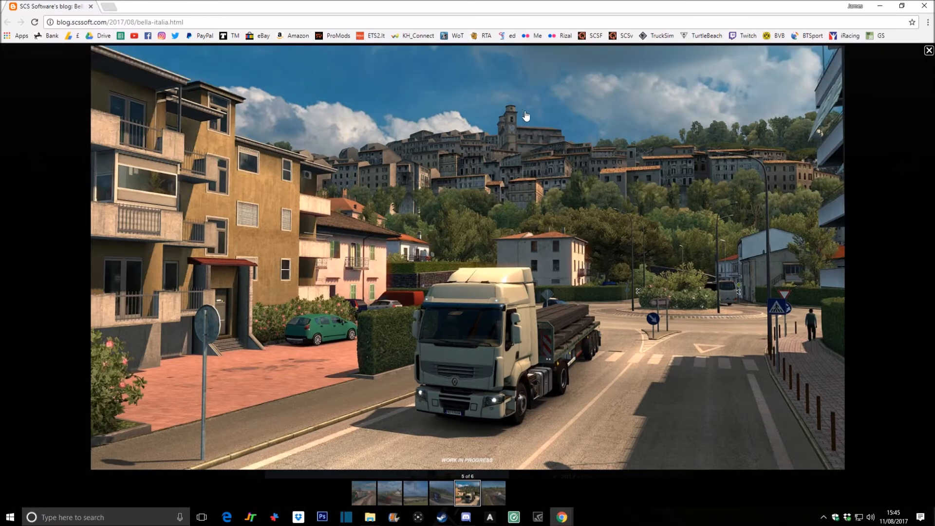
mouse_move(454, 130)
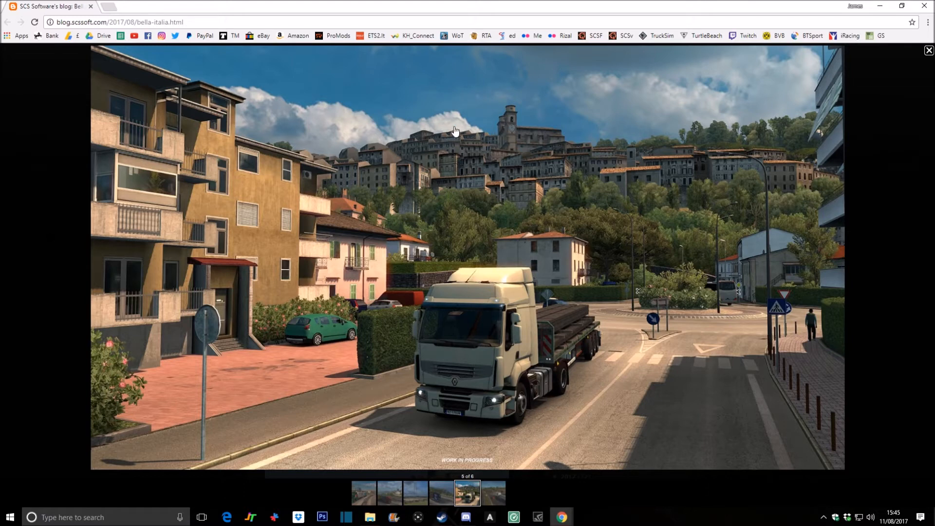
mouse_move(420, 105)
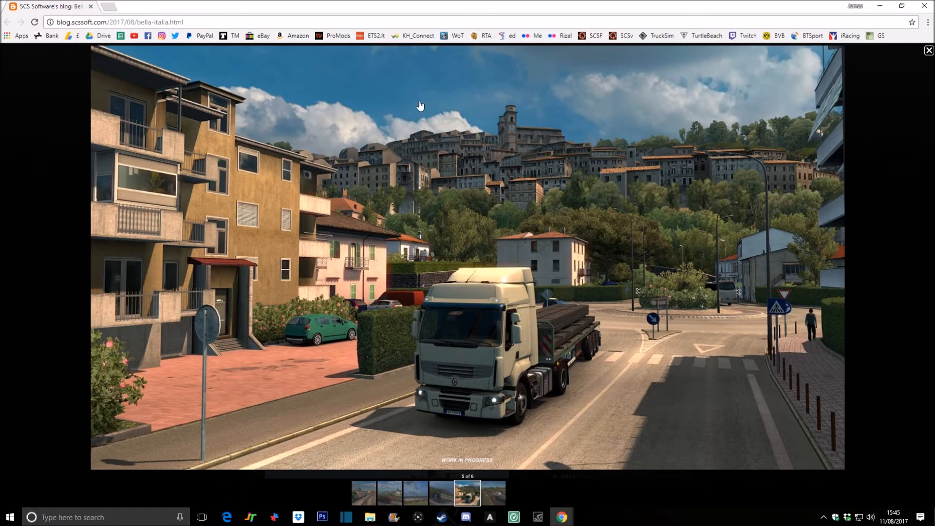
mouse_move(636, 75)
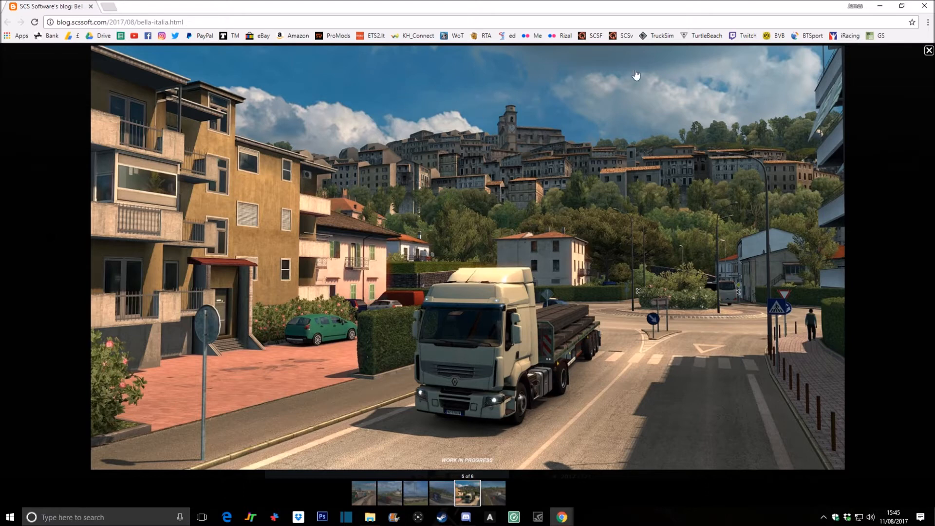
mouse_move(381, 94)
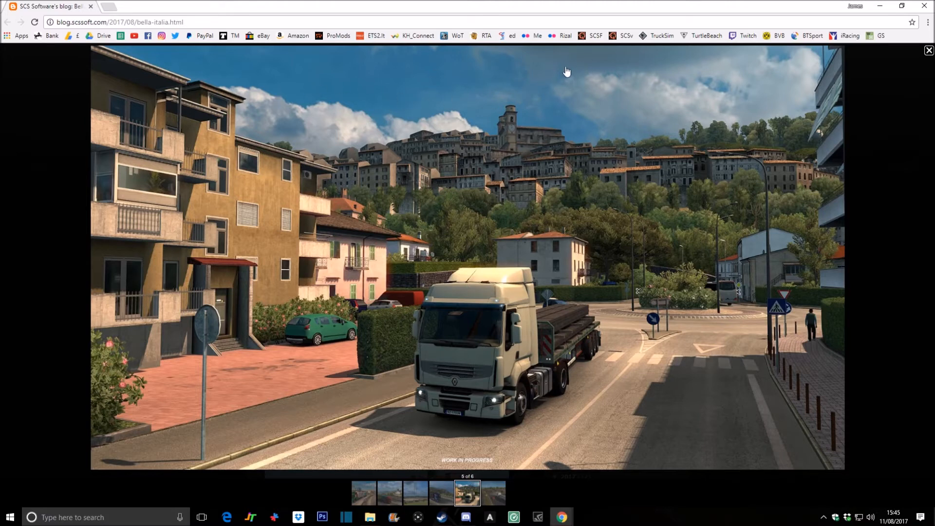
mouse_move(695, 281)
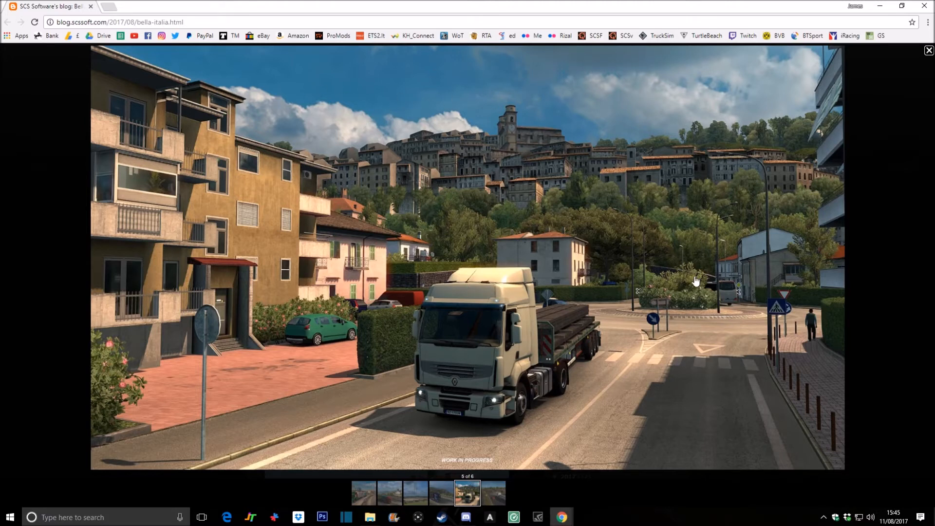
mouse_move(488, 500)
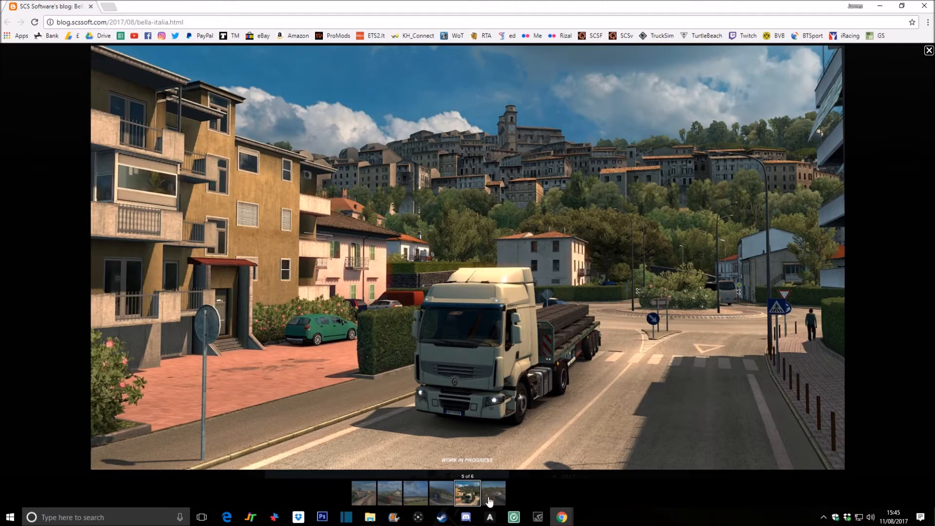
View the sixth highway screenshot, then return to the post and begin reading the article text
click(492, 493)
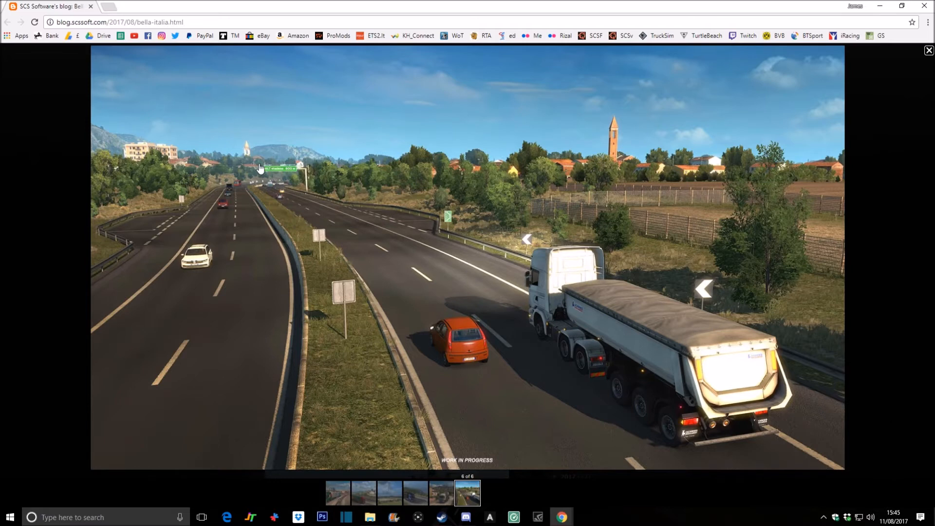
mouse_move(282, 171)
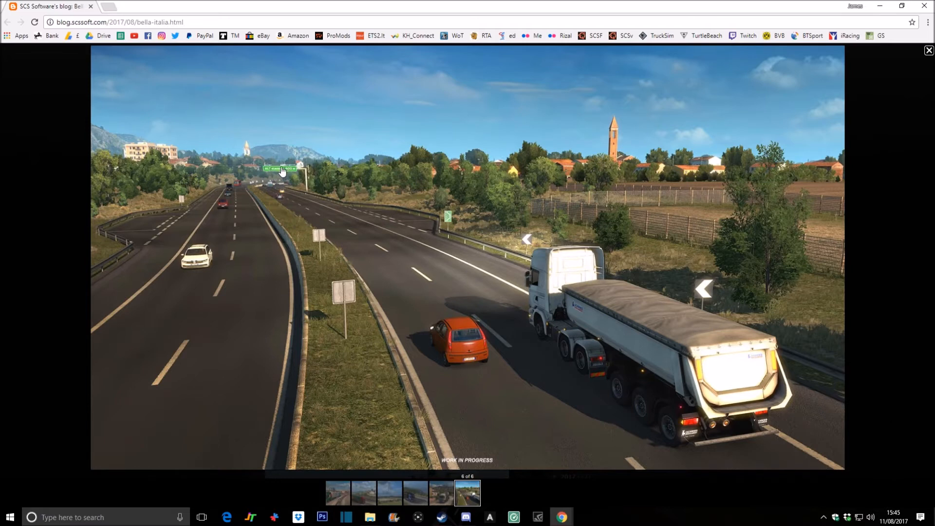
mouse_move(408, 221)
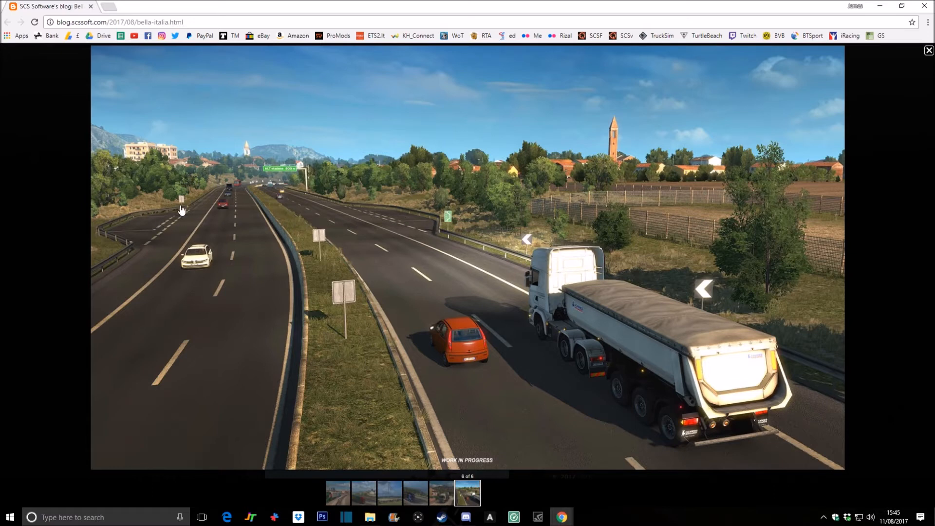
mouse_move(727, 255)
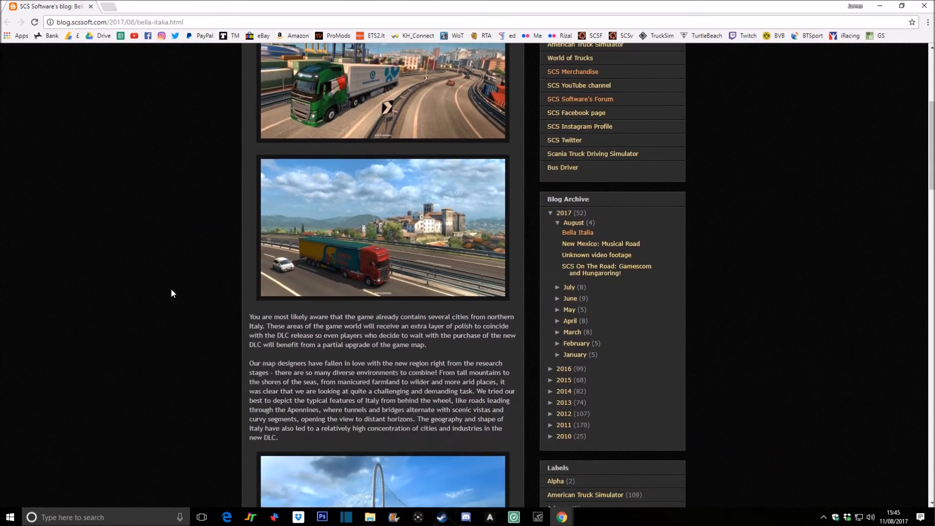
scroll(down, 3)
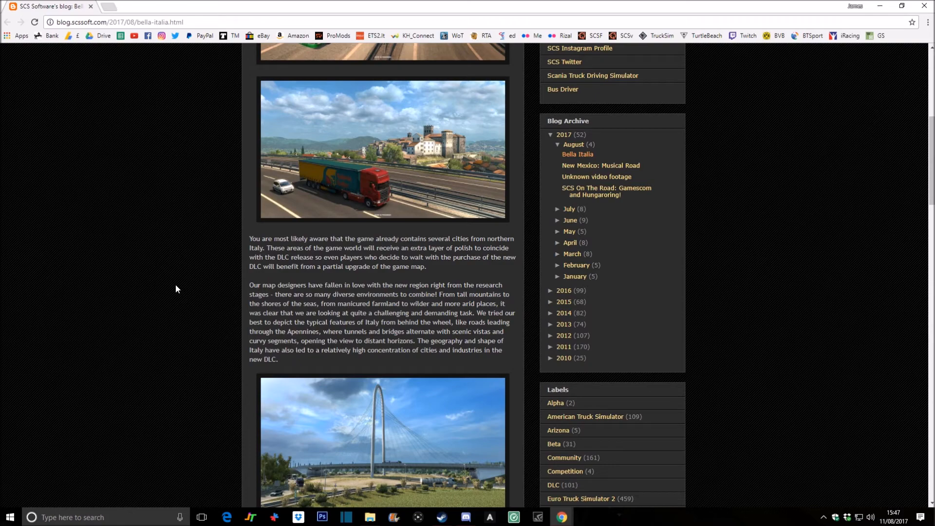
Scroll down to the closing paragraph about the year-end Euro Truck Simulator 2 release
scroll(down, 3)
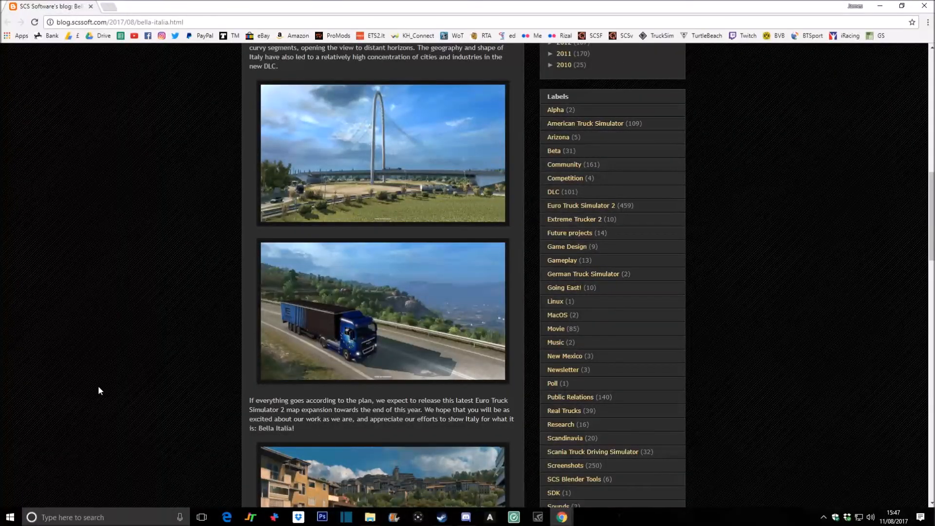
mouse_move(123, 396)
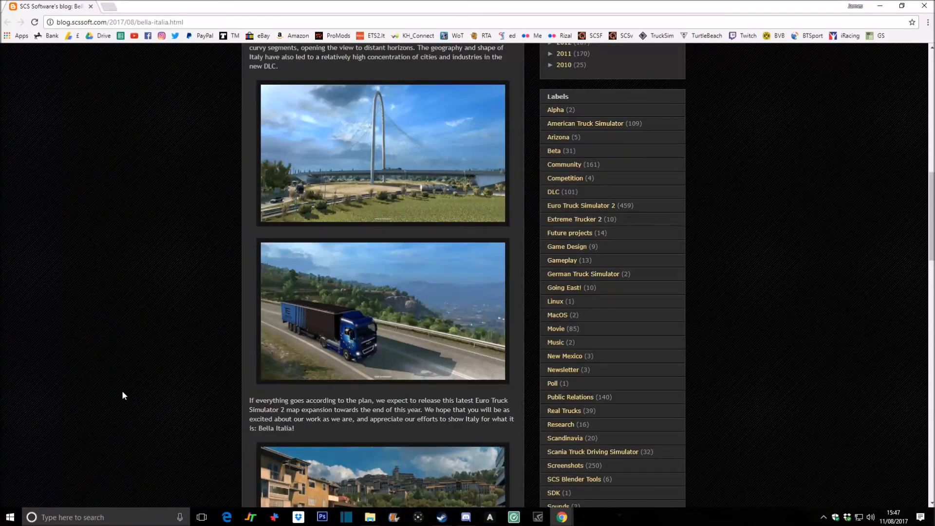
mouse_move(169, 399)
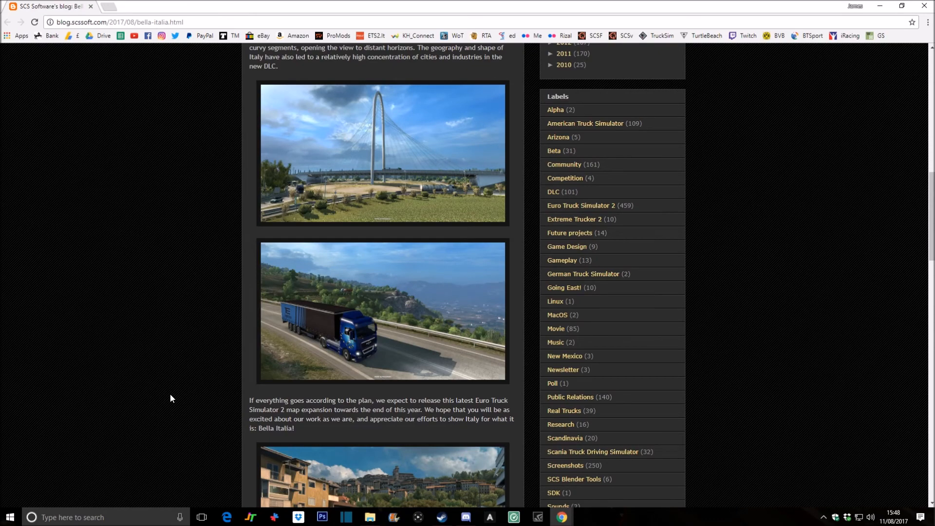
Scroll the post toward the cable-stayed bridge screenshot
scroll(down, 3)
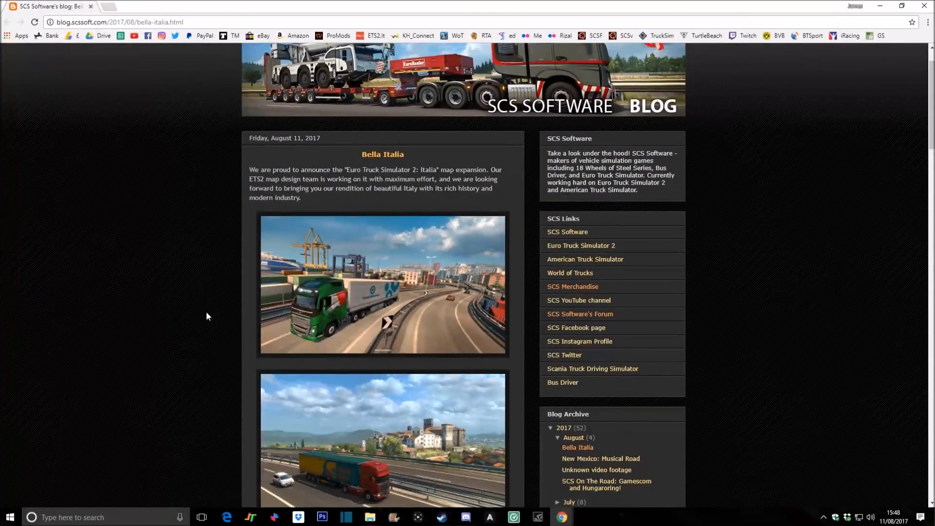
mouse_move(319, 261)
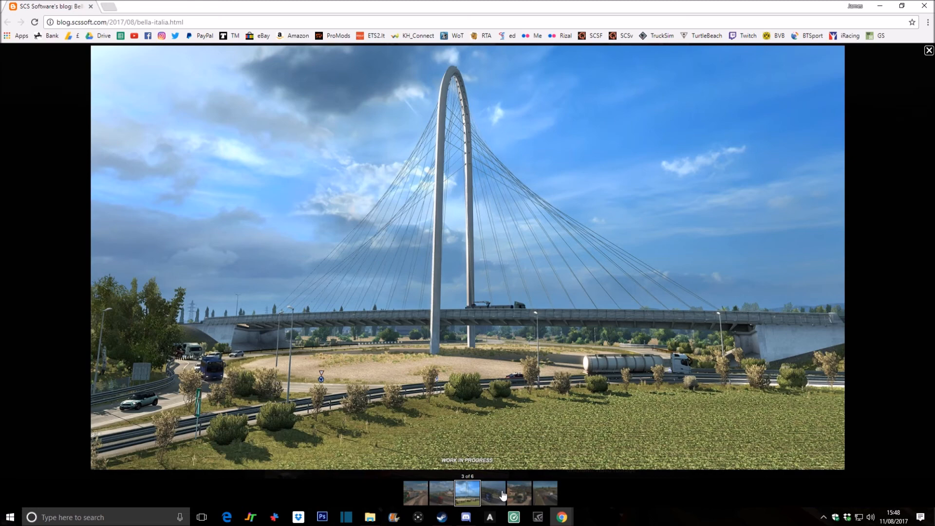
Advance the reopened gallery to the final highway screenshot with the tipper truck
click(493, 492)
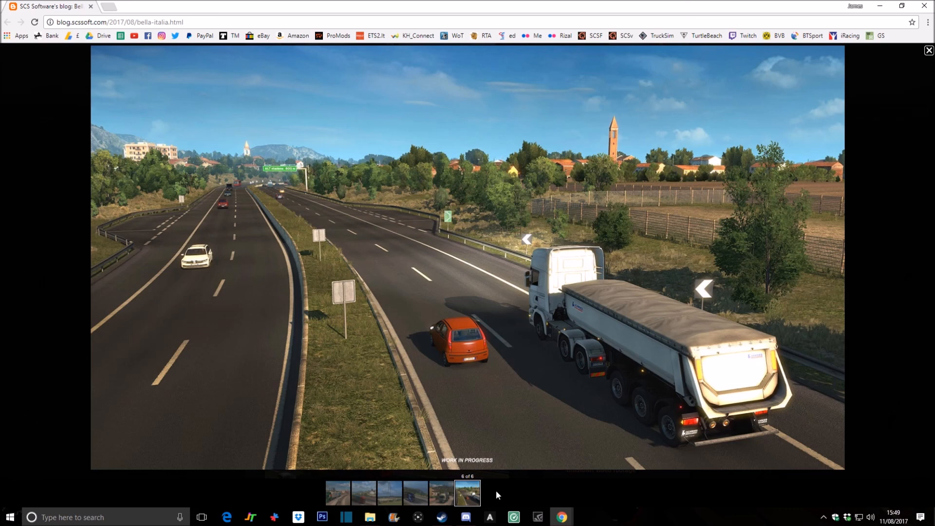
mouse_move(927, 243)
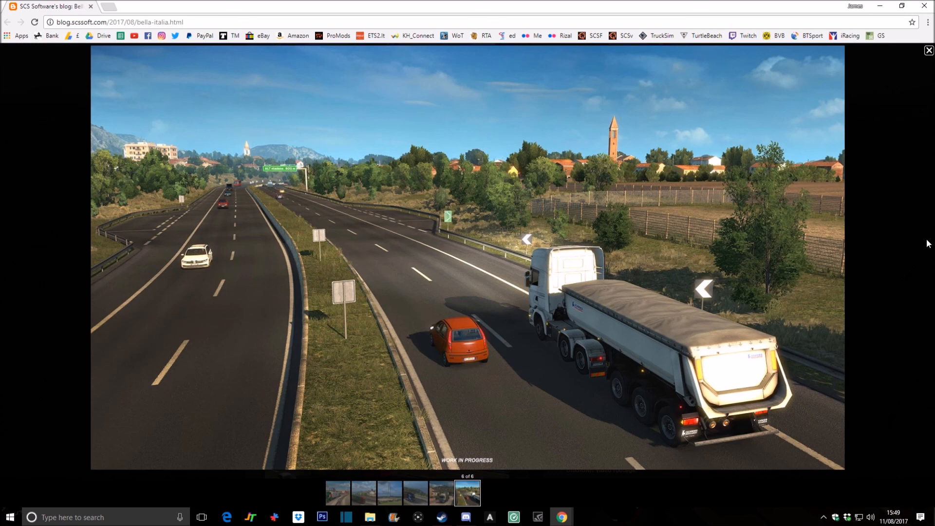